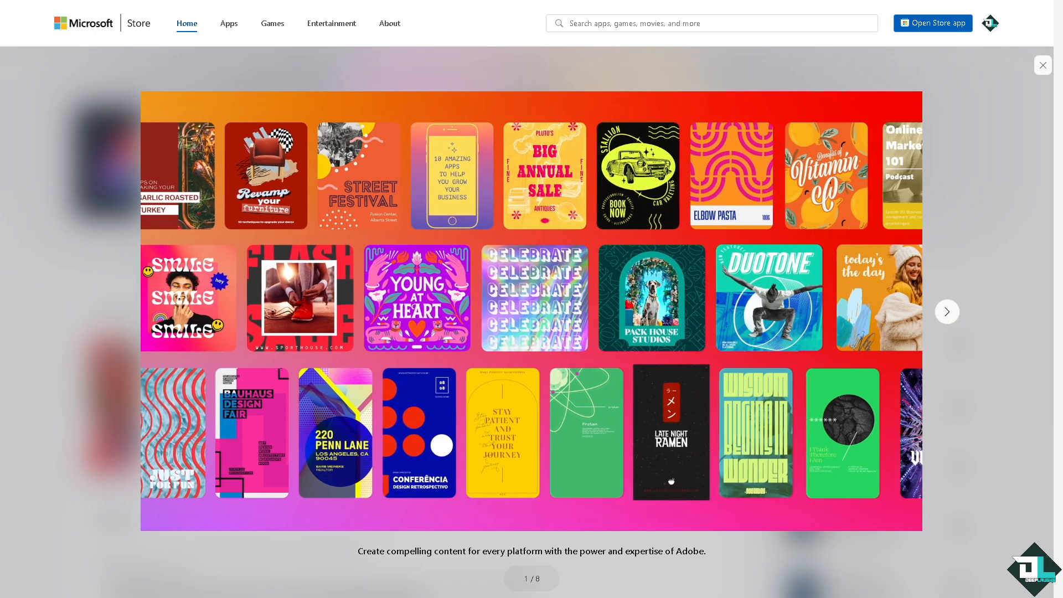
- Browse the Adobe Express site, then sign in with a linked account
click(946, 311)
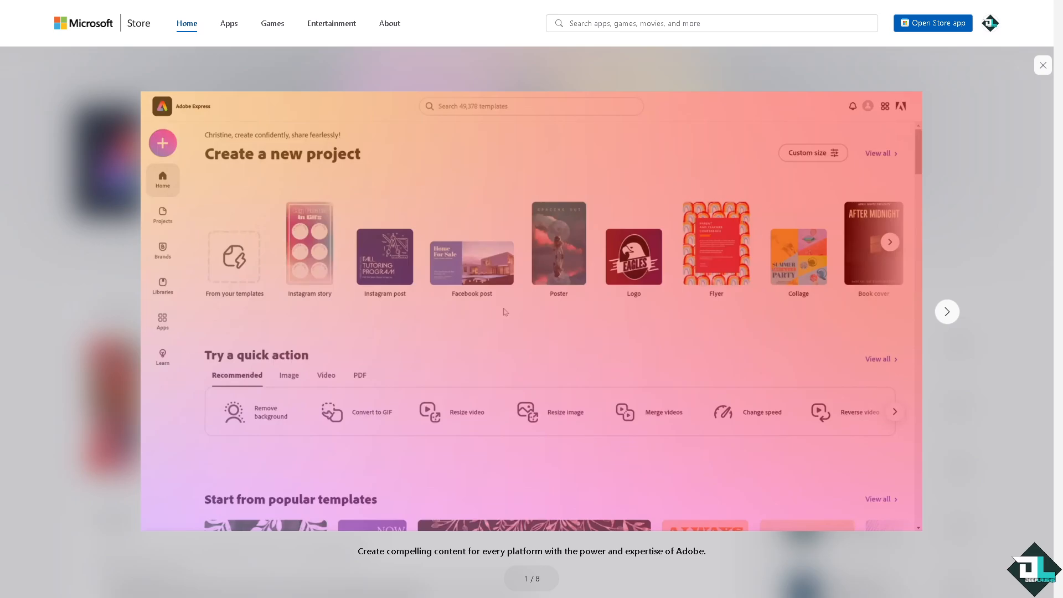
scroll(down, 3)
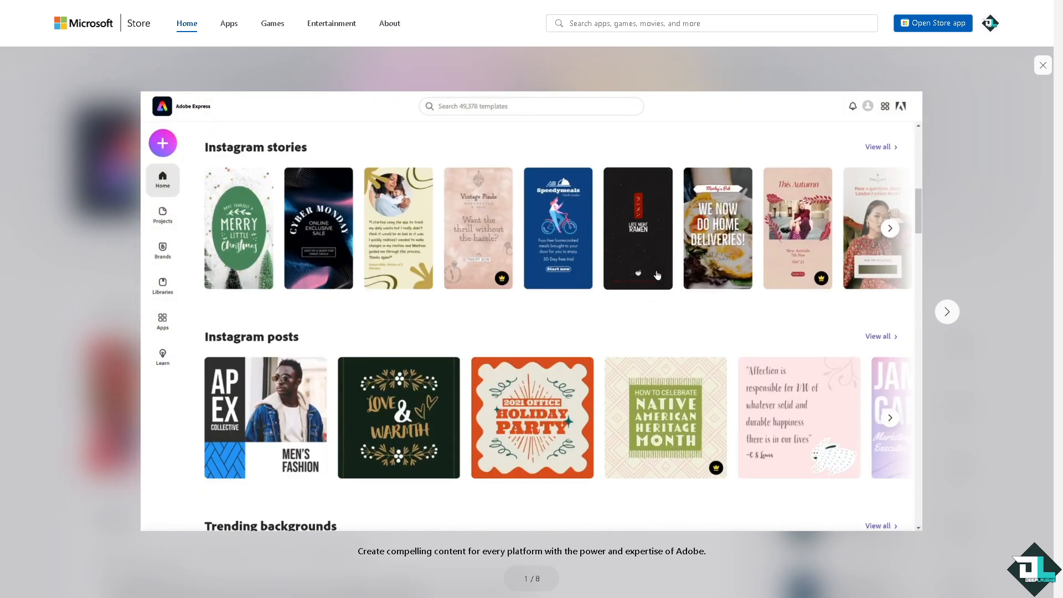
click(637, 227)
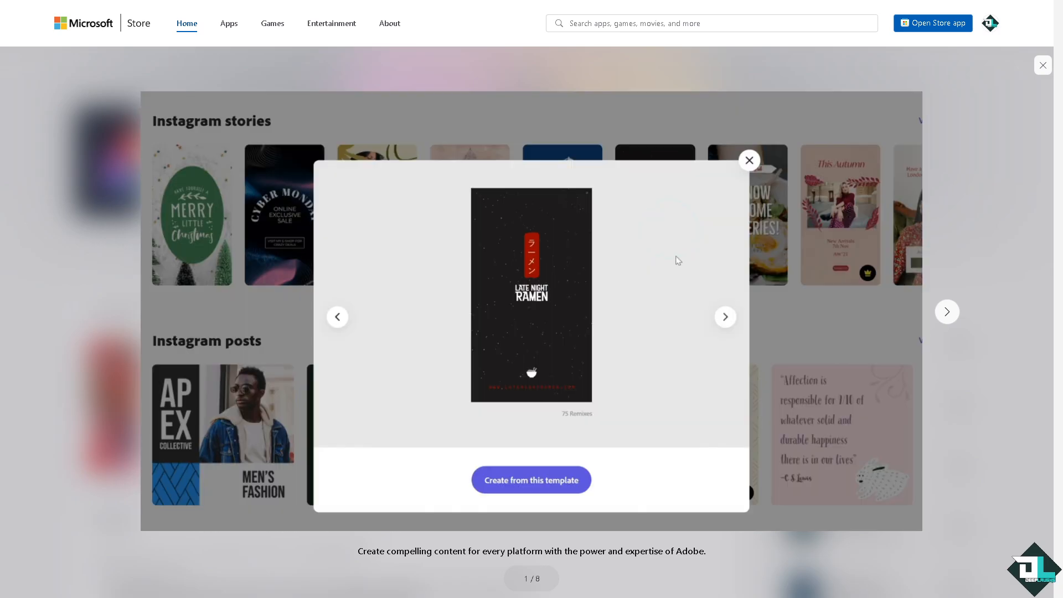
click(749, 160)
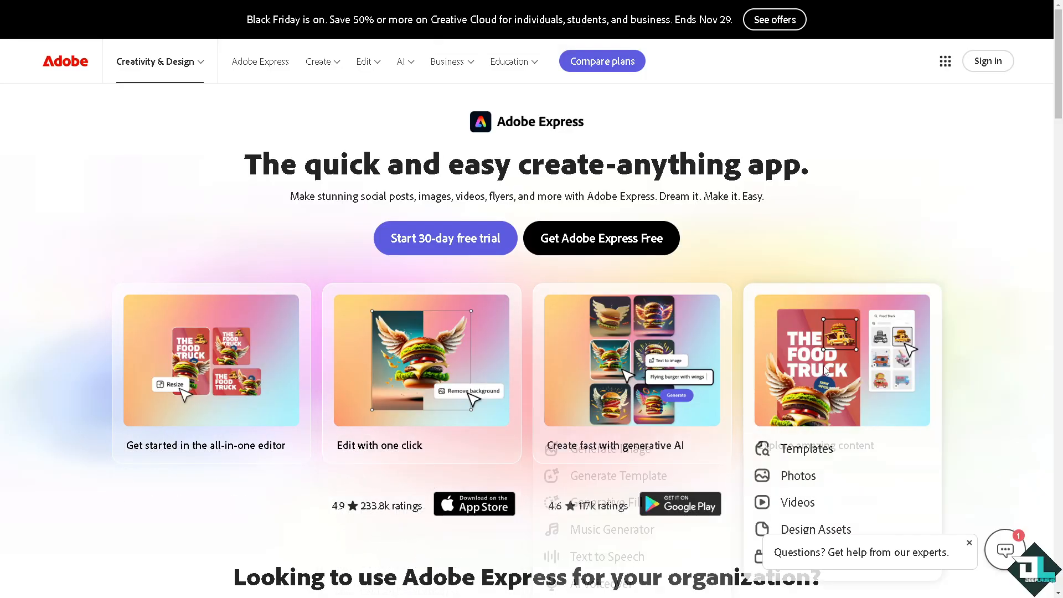
click(986, 61)
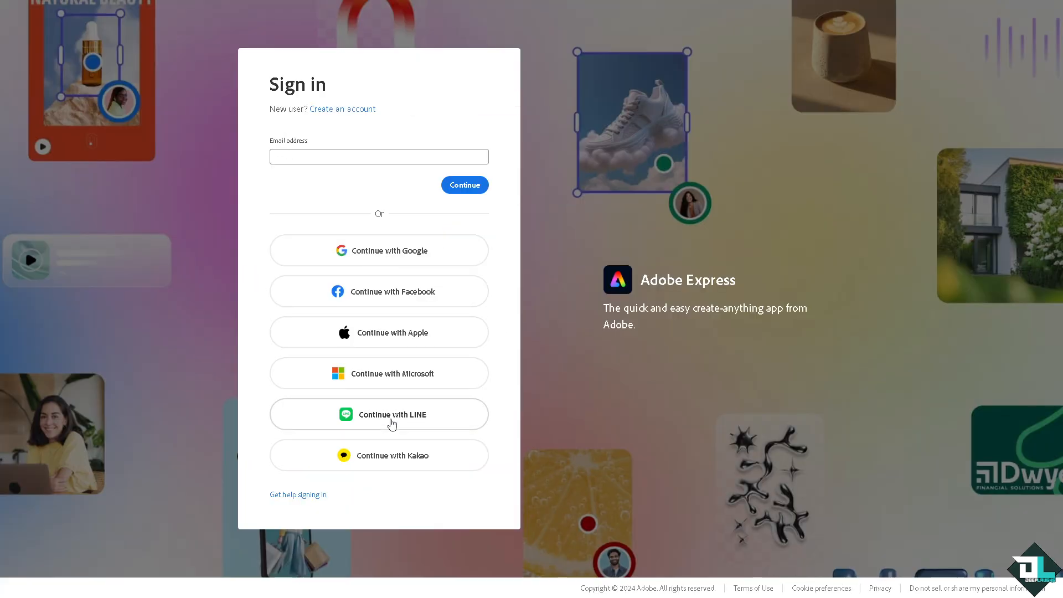
click(342, 109)
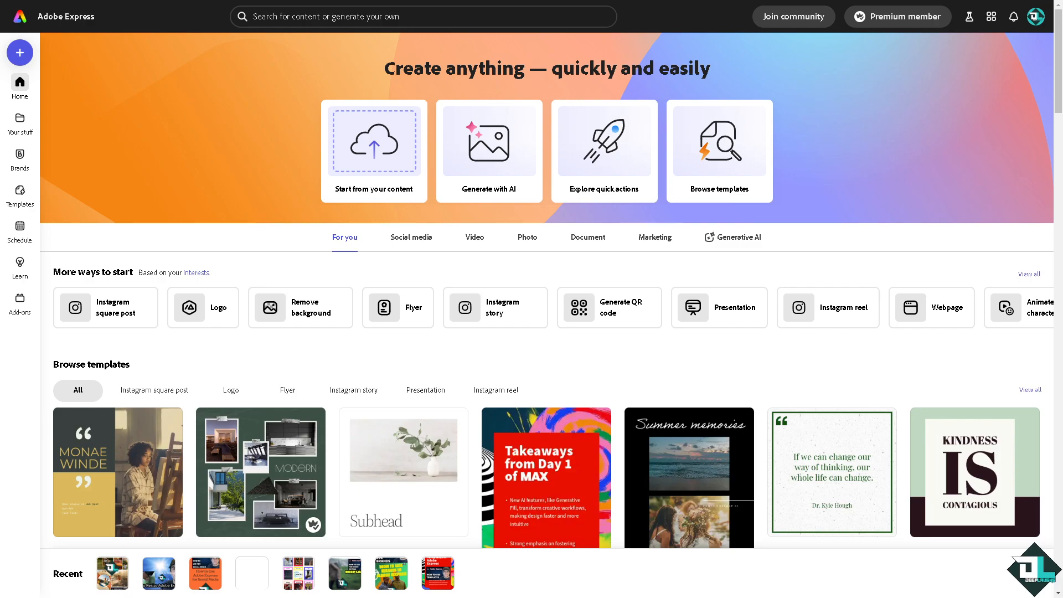
mouse_move(196, 364)
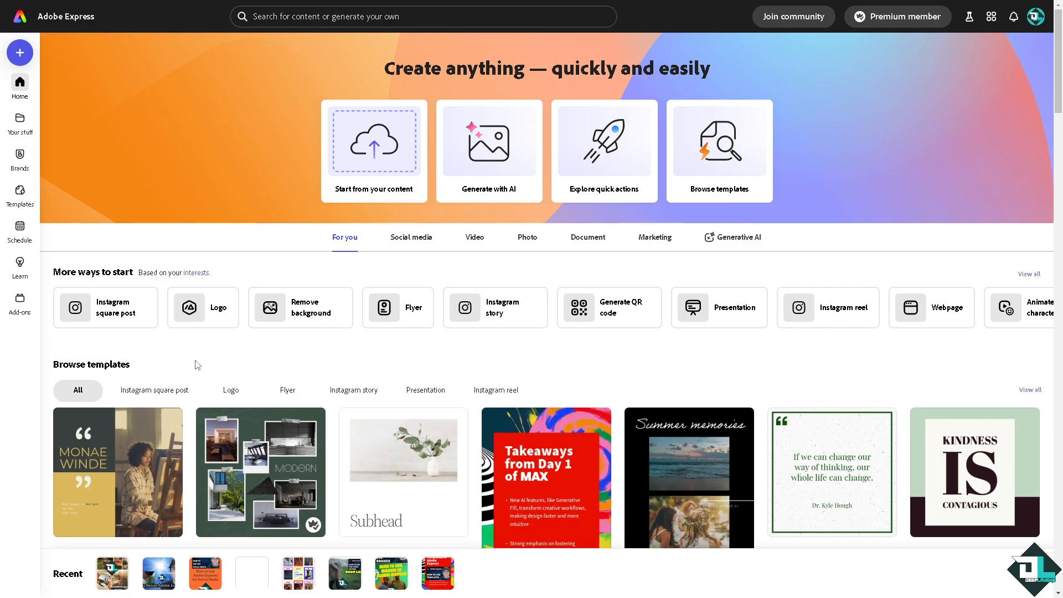
mouse_move(20, 192)
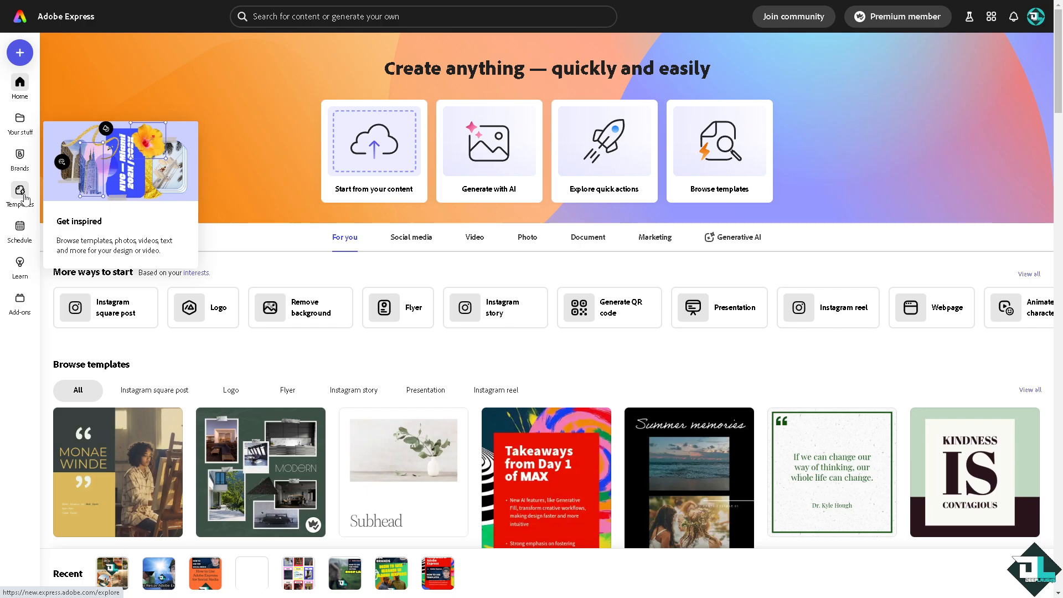
mouse_move(384, 152)
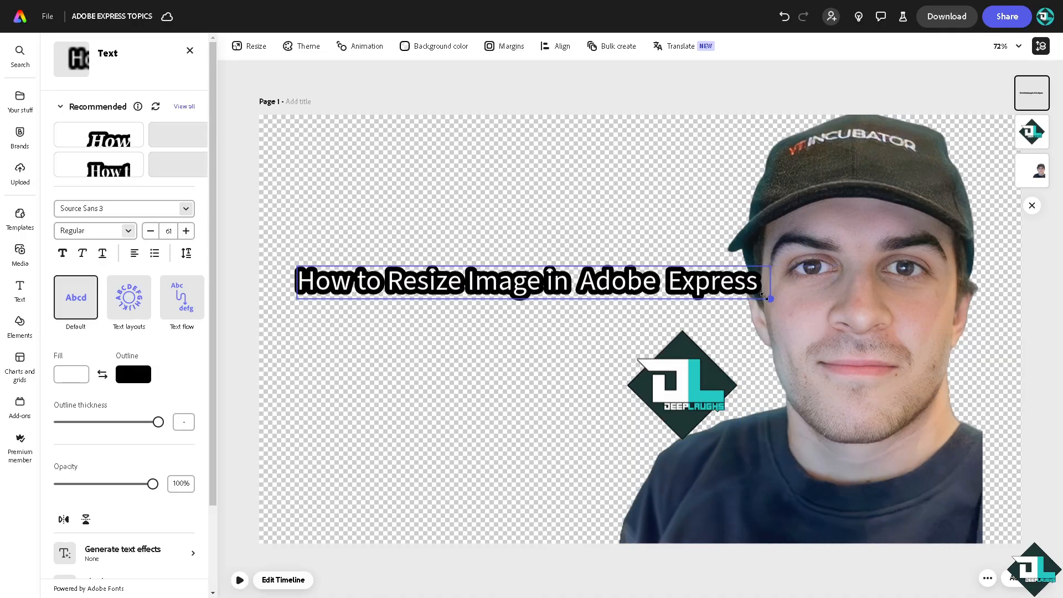
- Select the portrait photo on the right side of the canvas
click(867, 227)
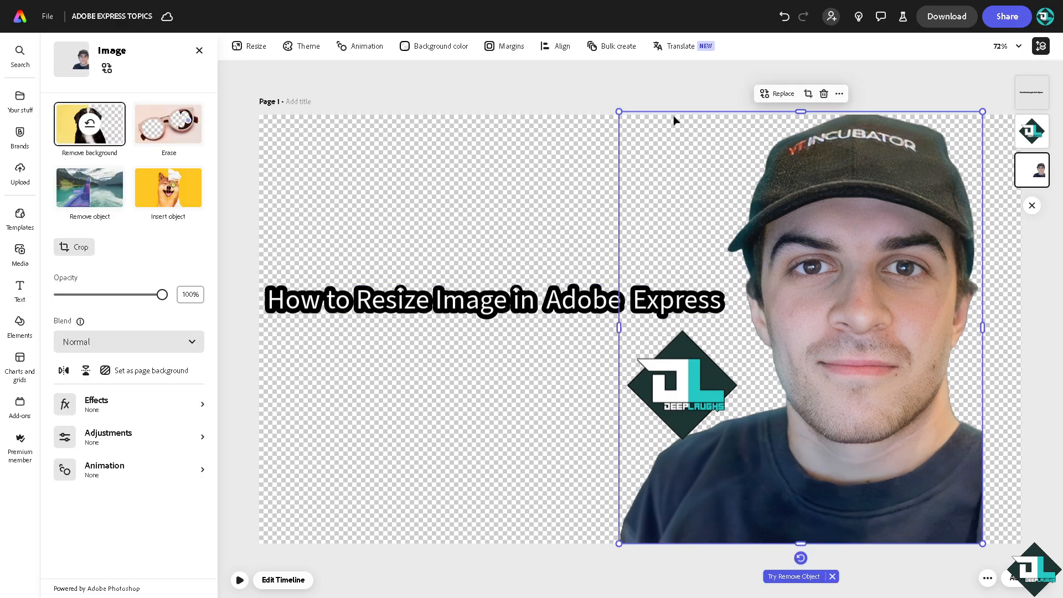
mouse_move(806, 106)
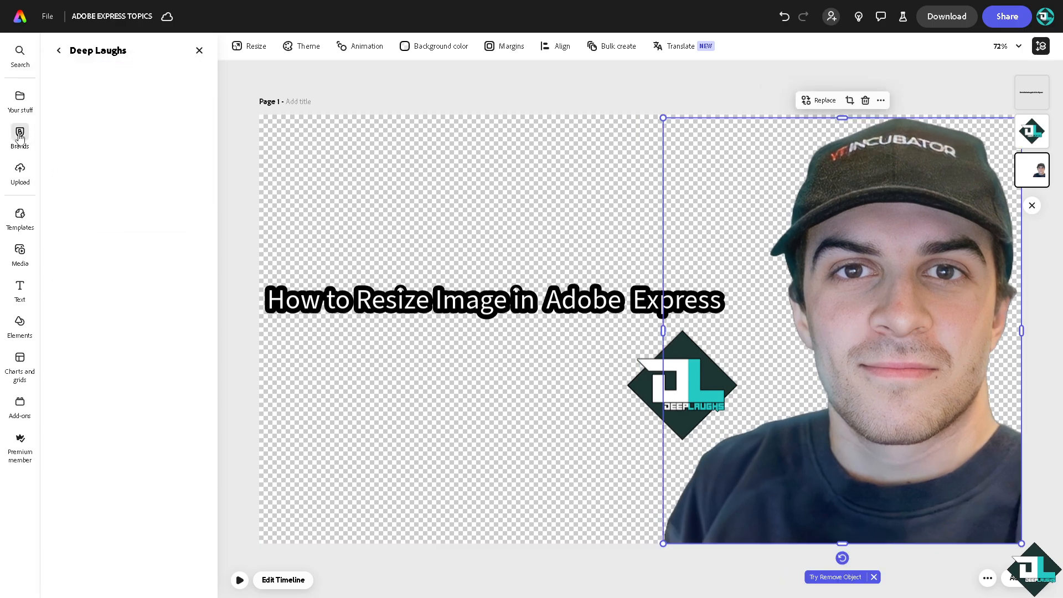
- Add the How To Resize Image thumbnail from the brand's assets and select it
click(20, 139)
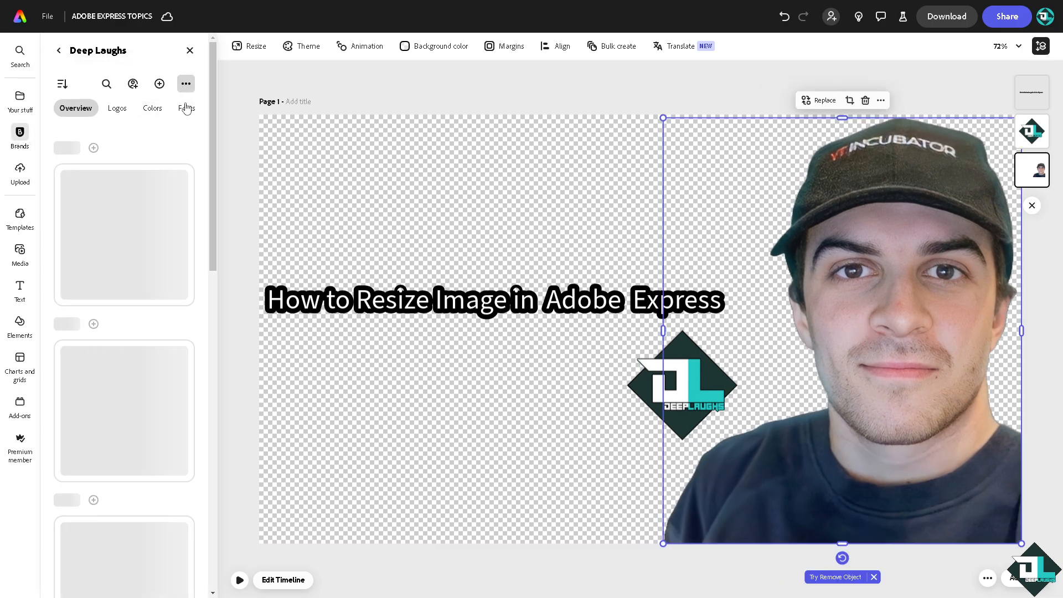
click(186, 83)
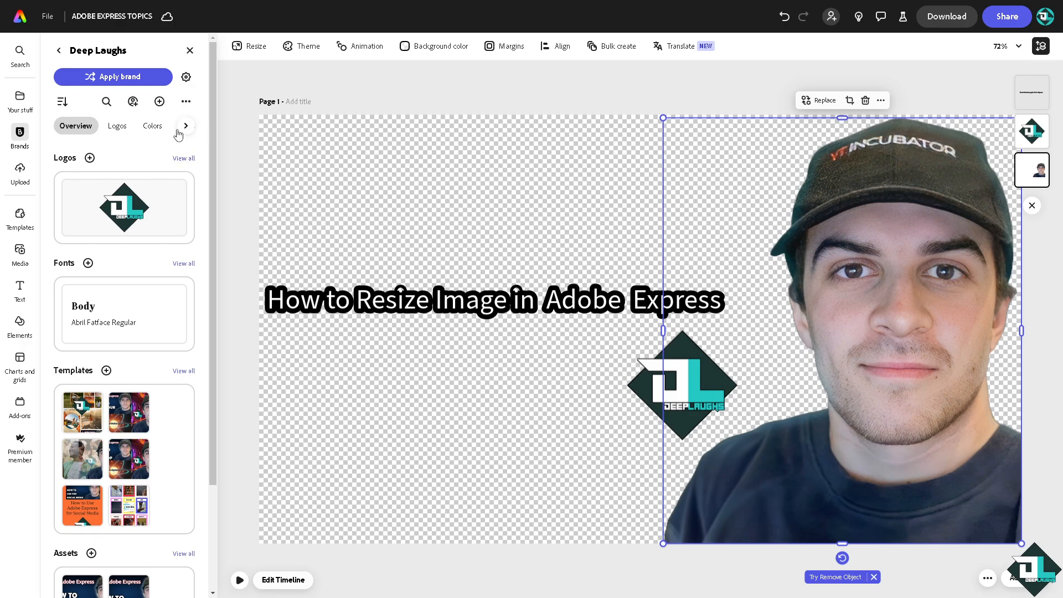
click(185, 126)
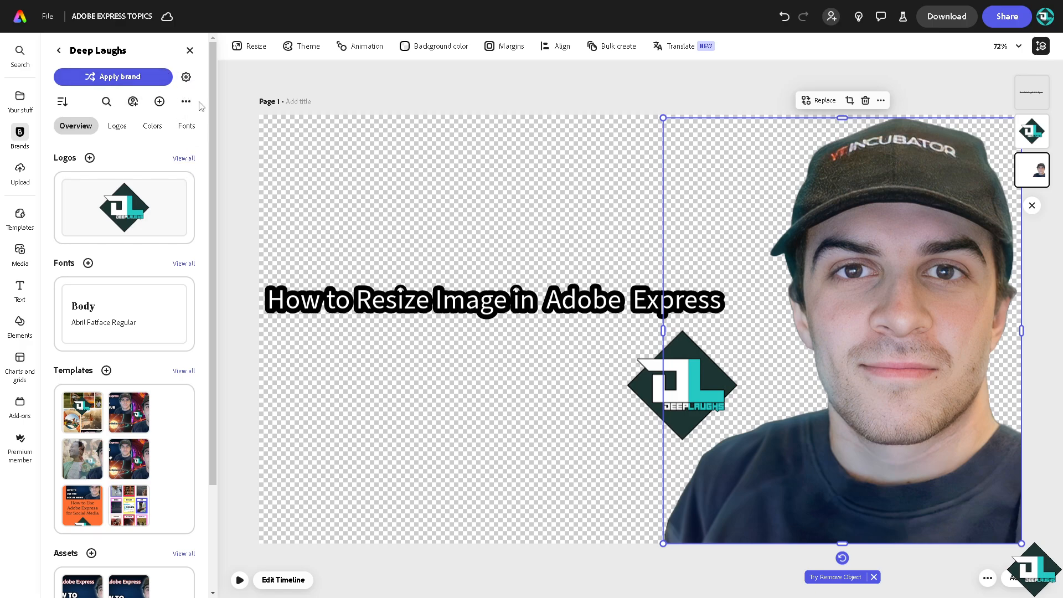
click(186, 102)
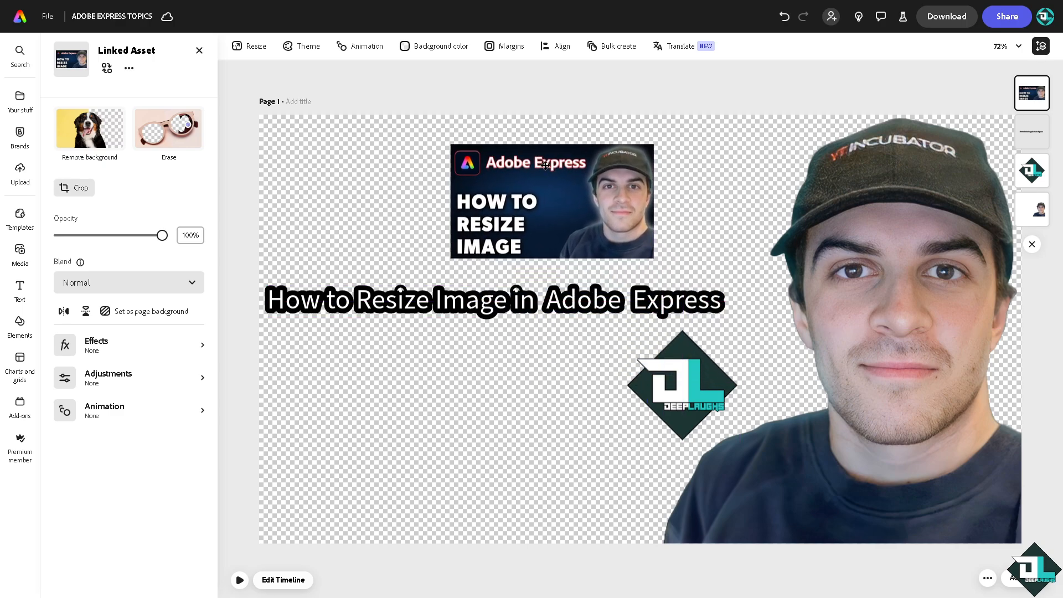
click(550, 203)
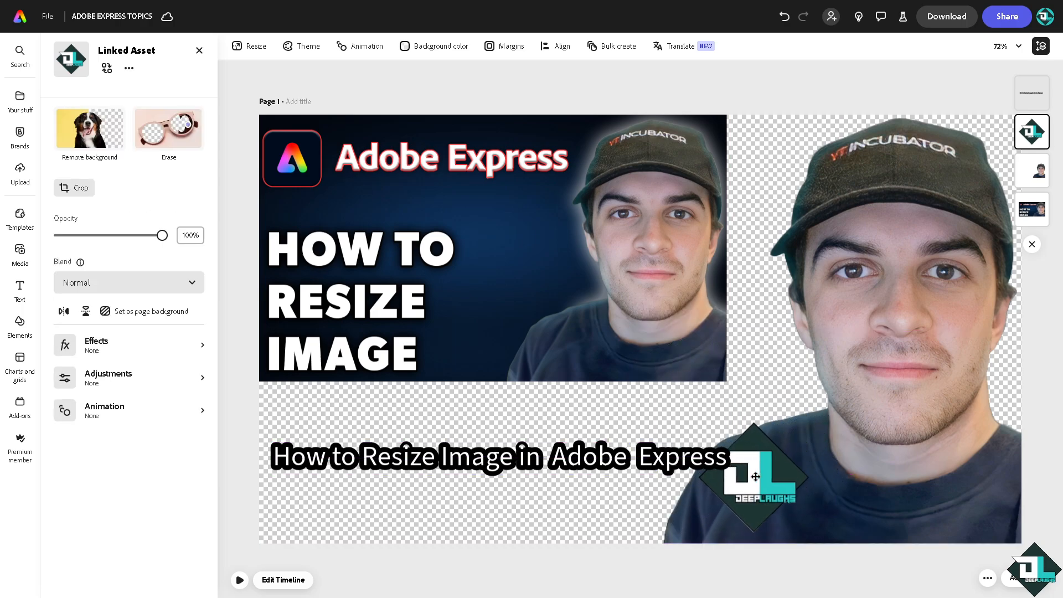
- Add a cat photo from the media library to the lower-left and open its arrange options
click(755, 474)
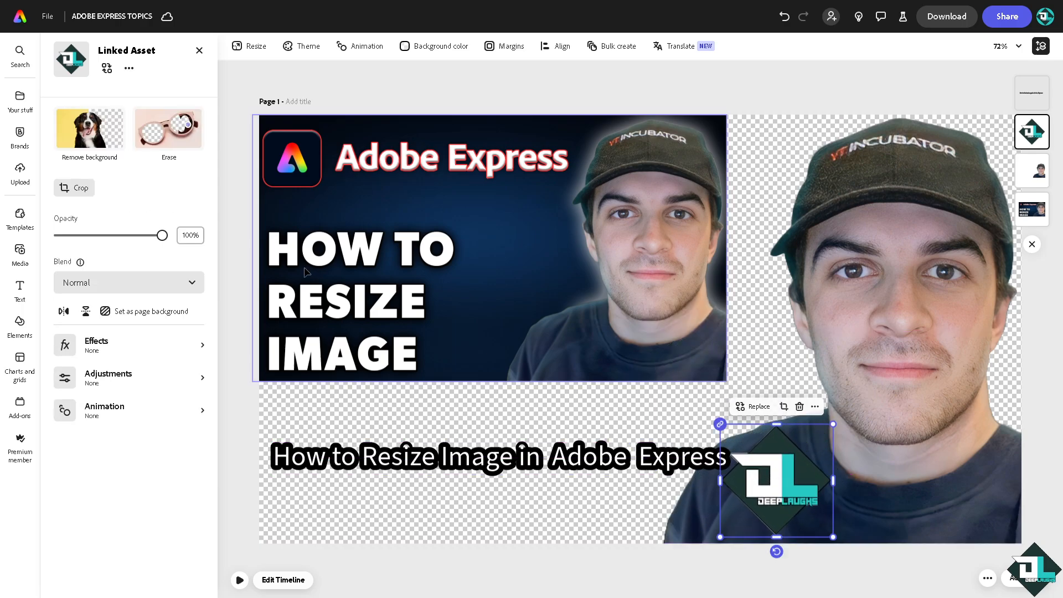
click(20, 254)
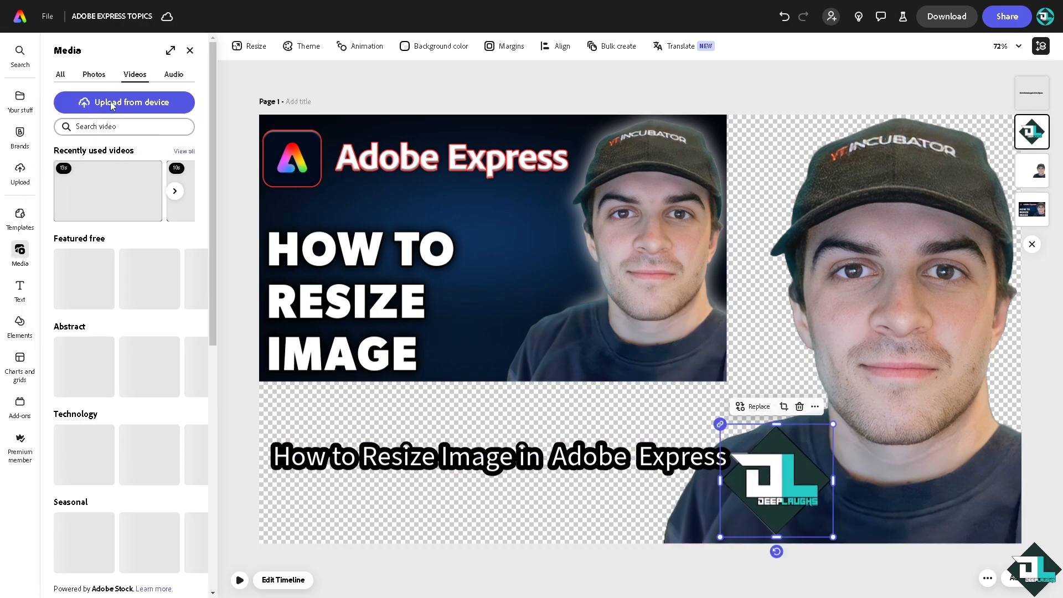
click(93, 75)
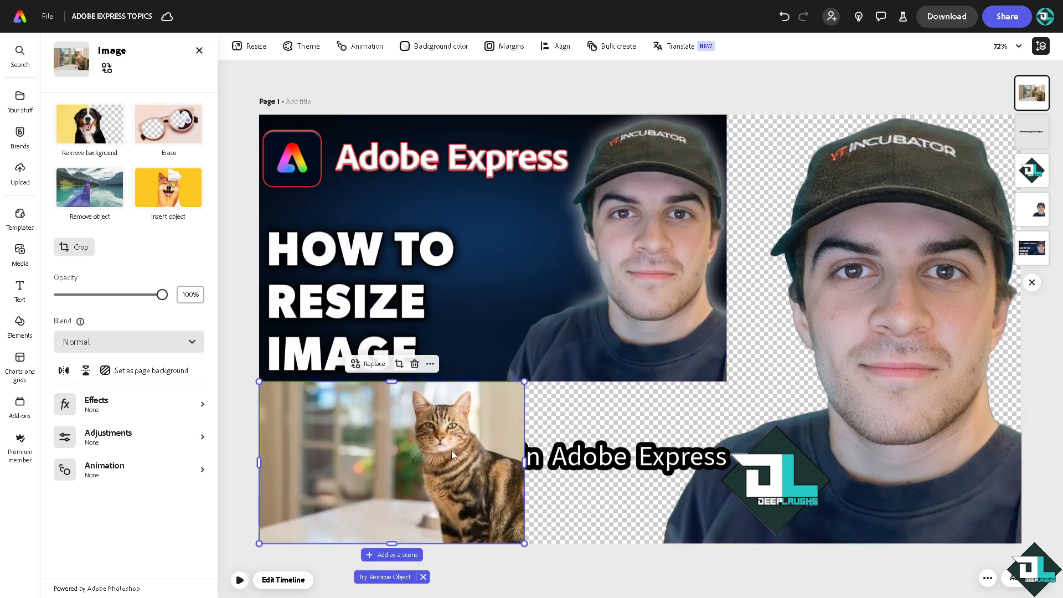
right_click(453, 456)
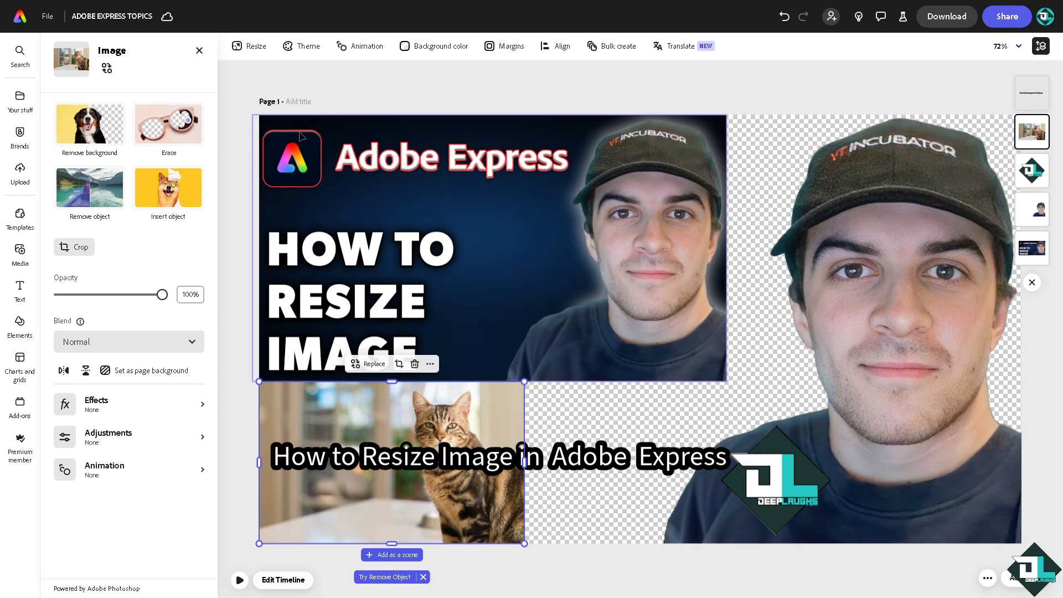
mouse_move(539, 179)
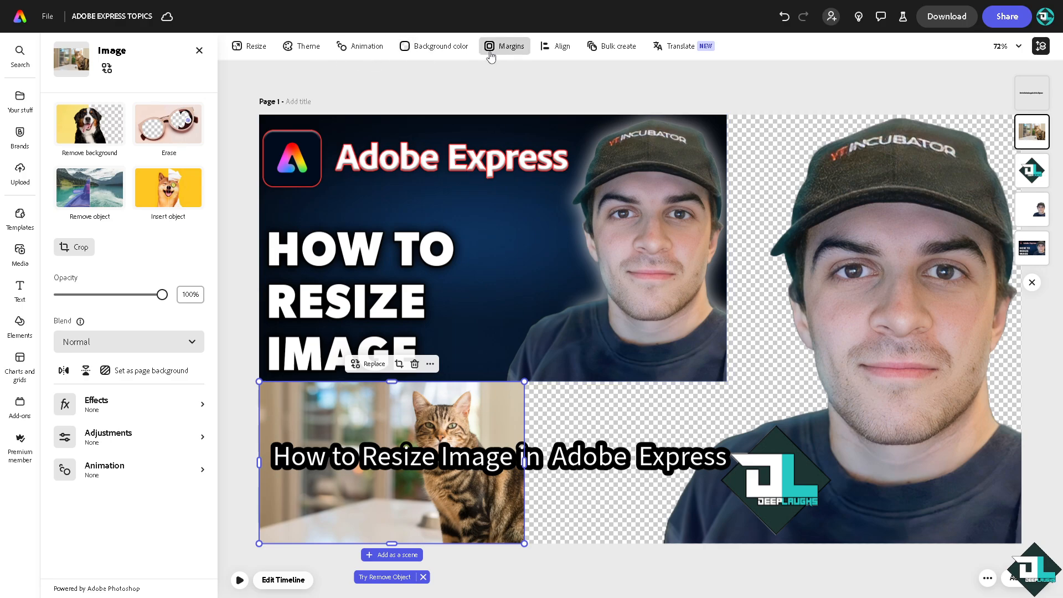
click(511, 46)
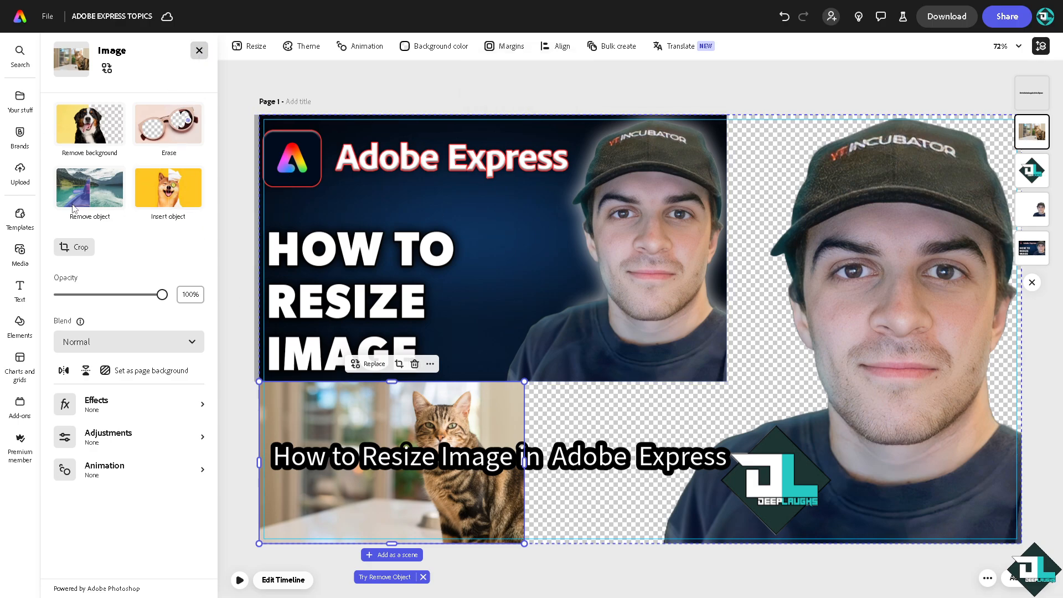
- Place a second cat photo beside the first and open its arrange options
click(20, 254)
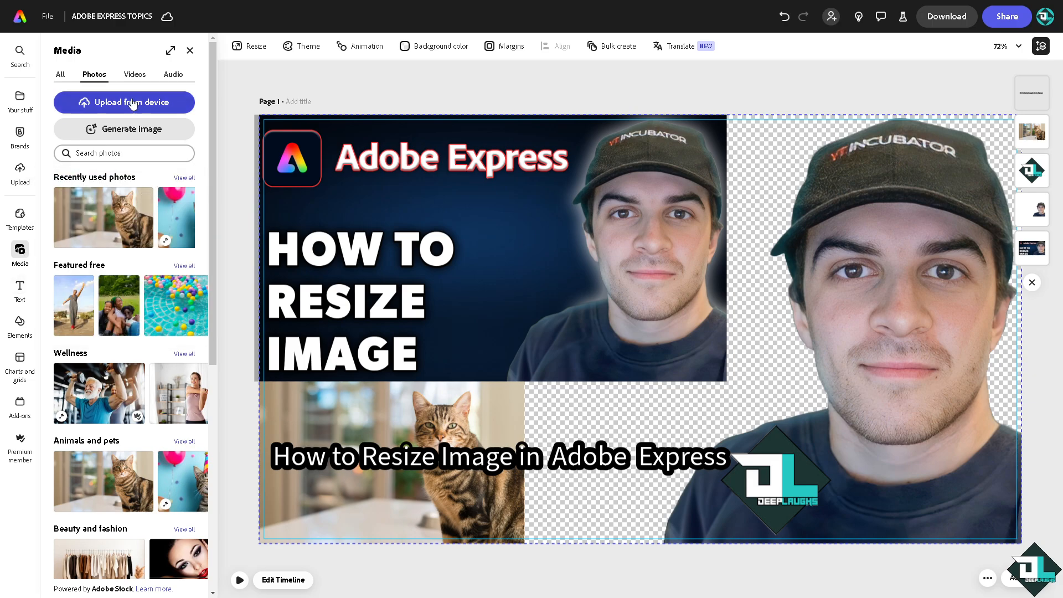
mouse_move(151, 398)
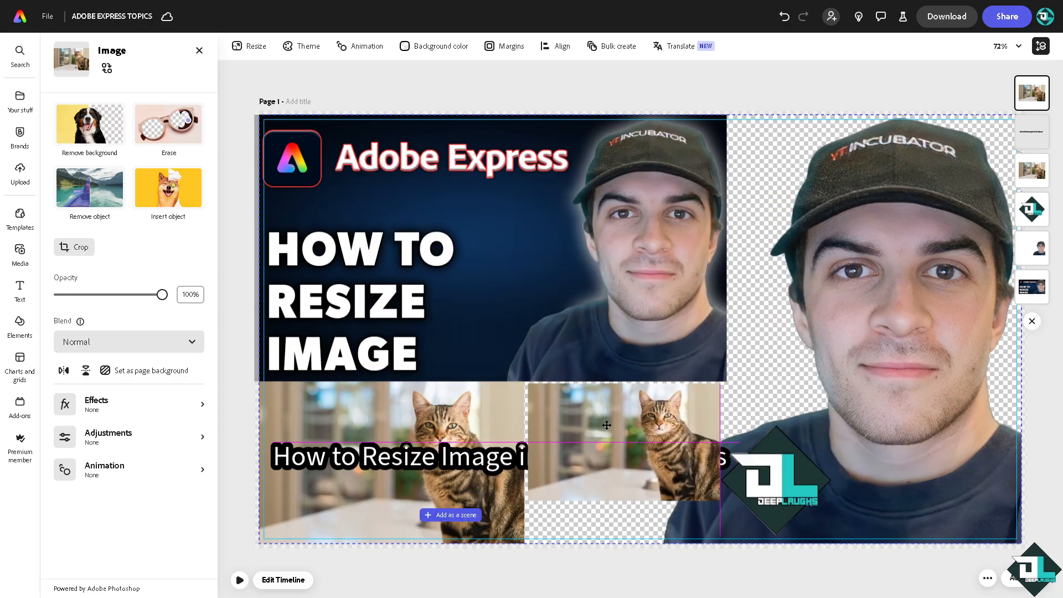
click(620, 441)
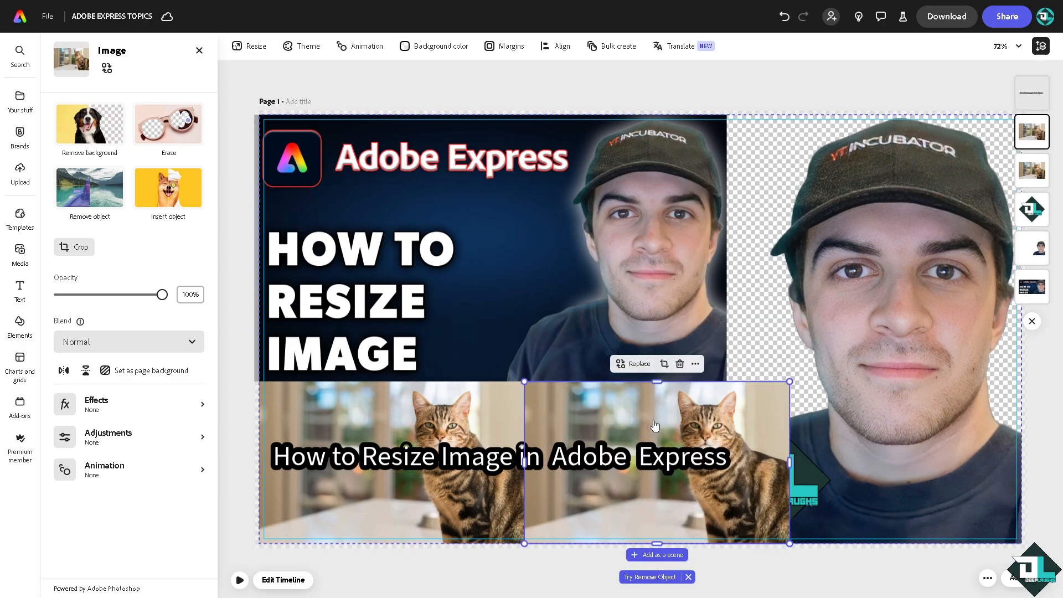
right_click(655, 425)
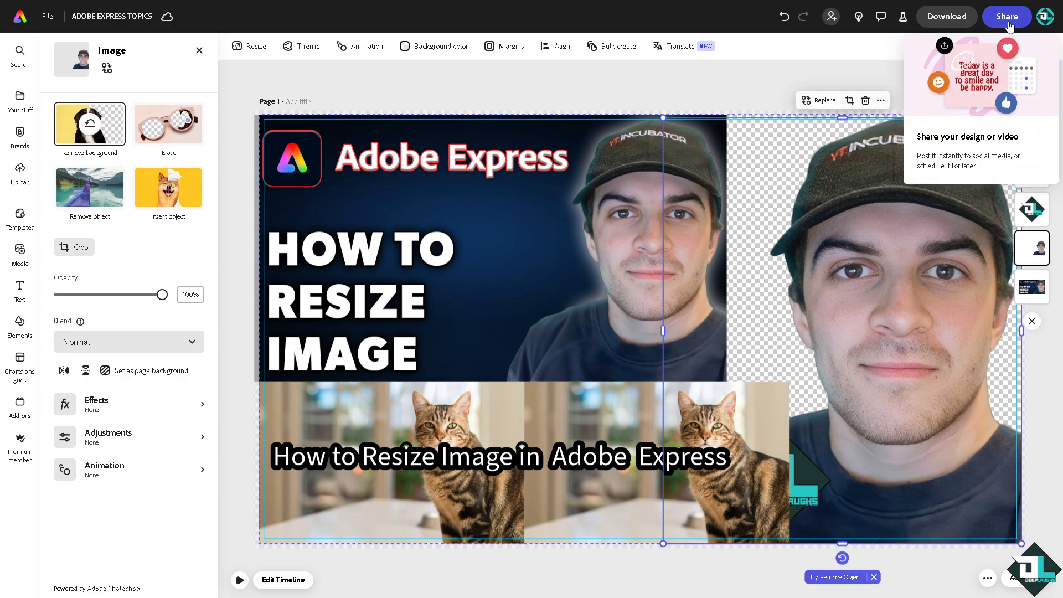
- Save the design as the brand template 'ADOBE EXPRESS TOPICS'
click(1005, 16)
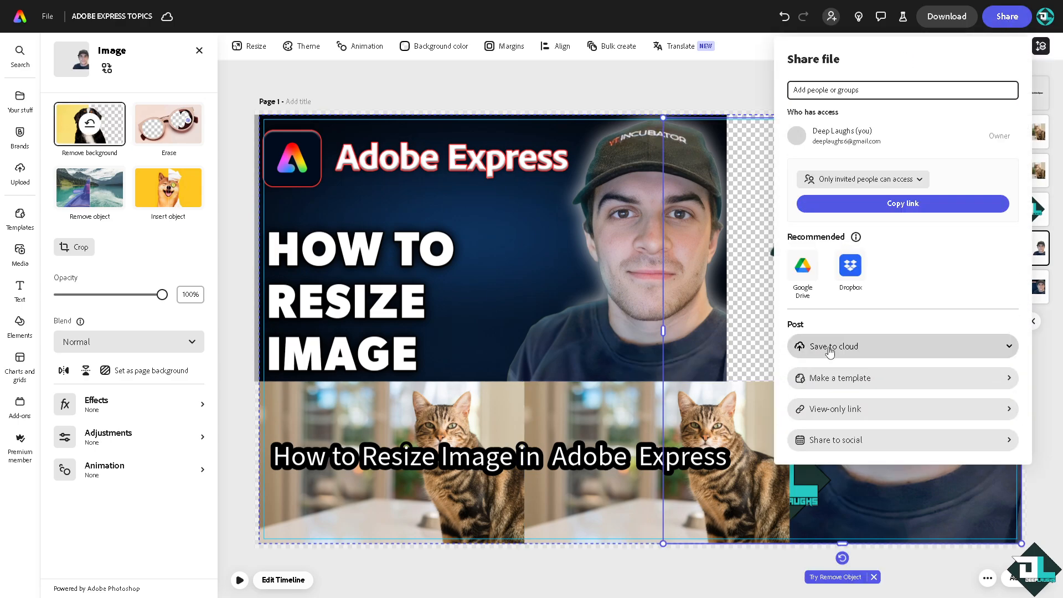
click(901, 346)
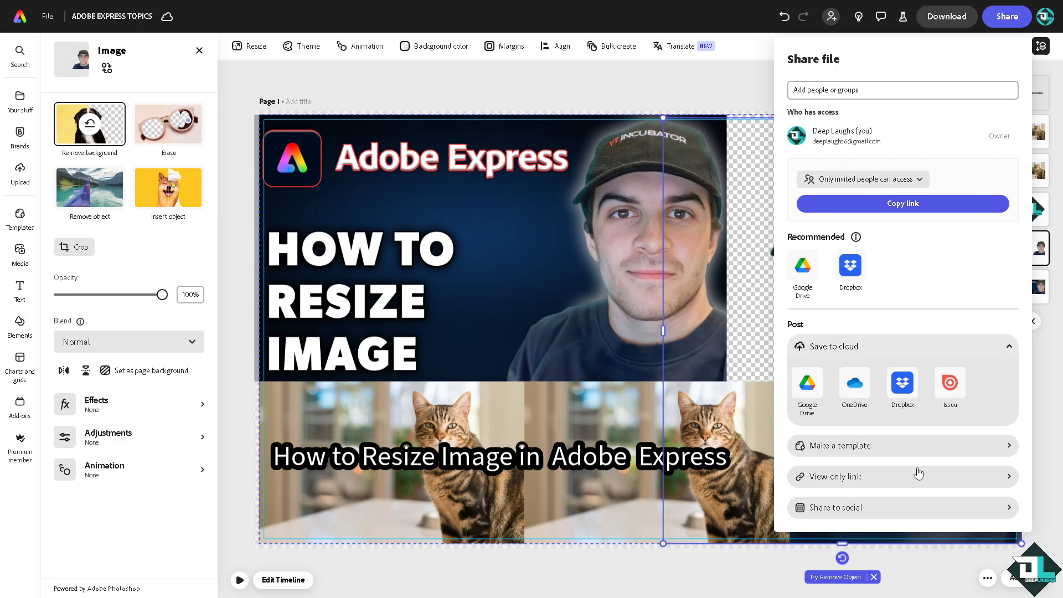
click(839, 445)
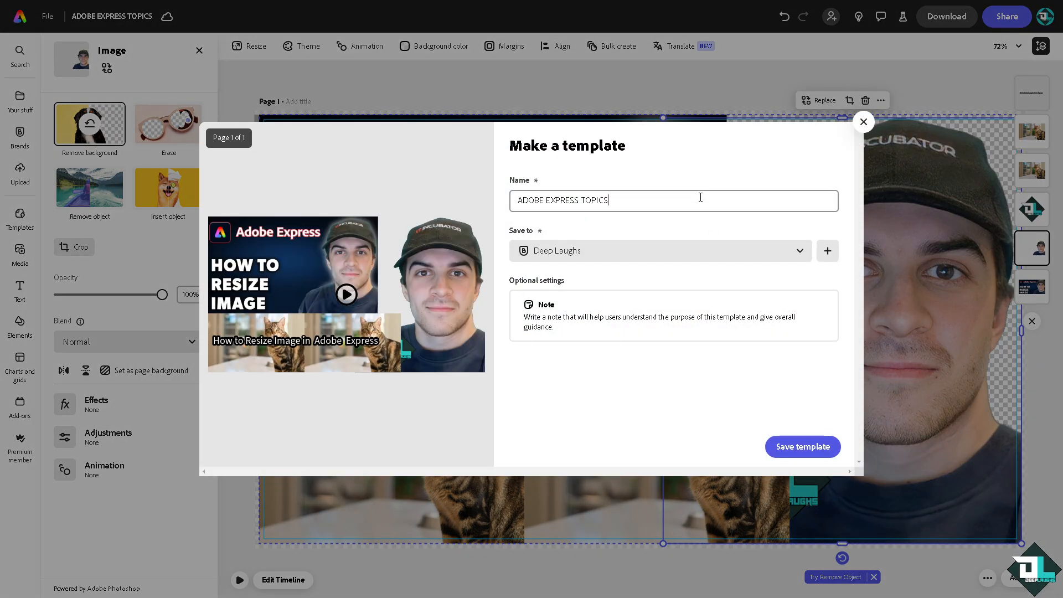
click(802, 446)
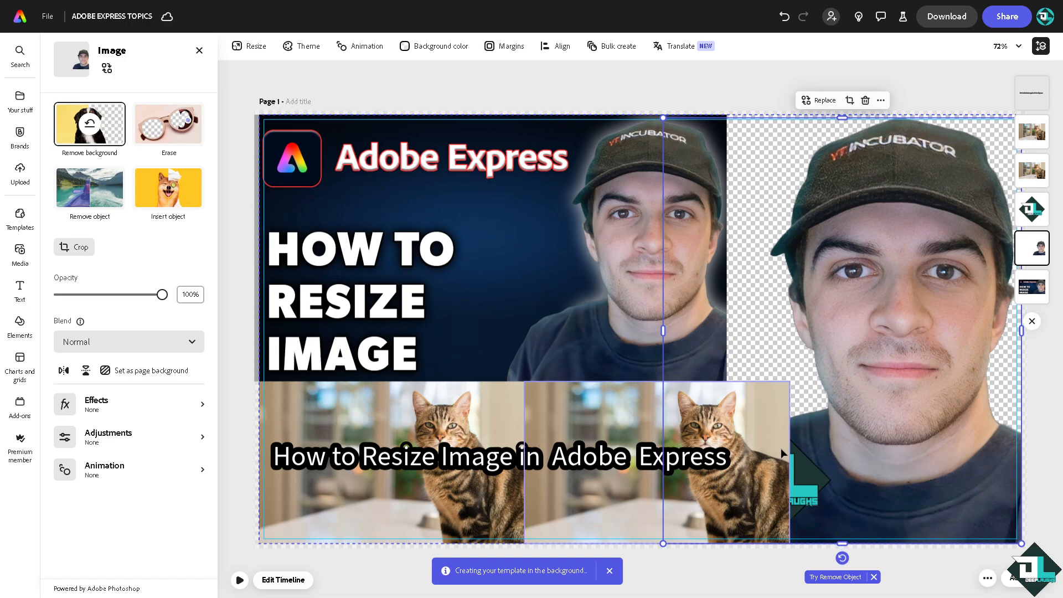